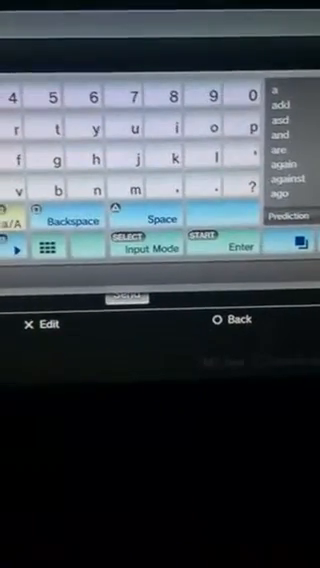
# Step: Confirm the subject "gb add" on the on-screen keyboard and return to the message form
pyautogui.click(236, 248)
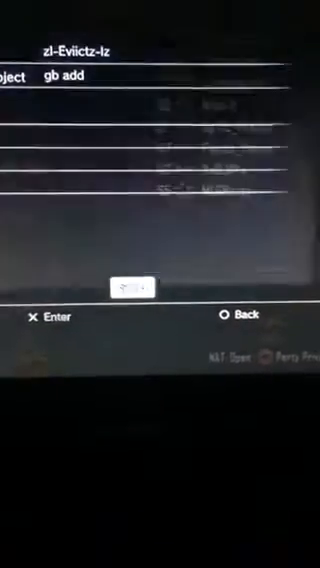